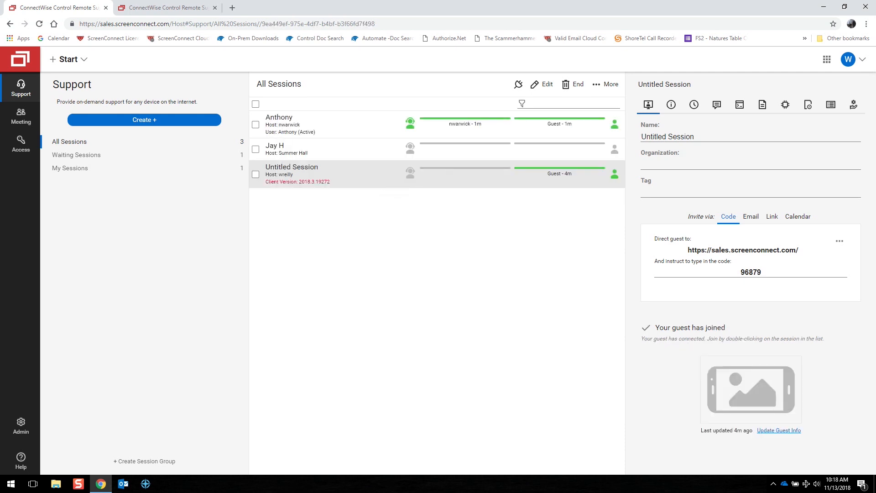
Join the Untitled Session to see the iPhone home screen, then begin exiting its window
double_click(291, 171)
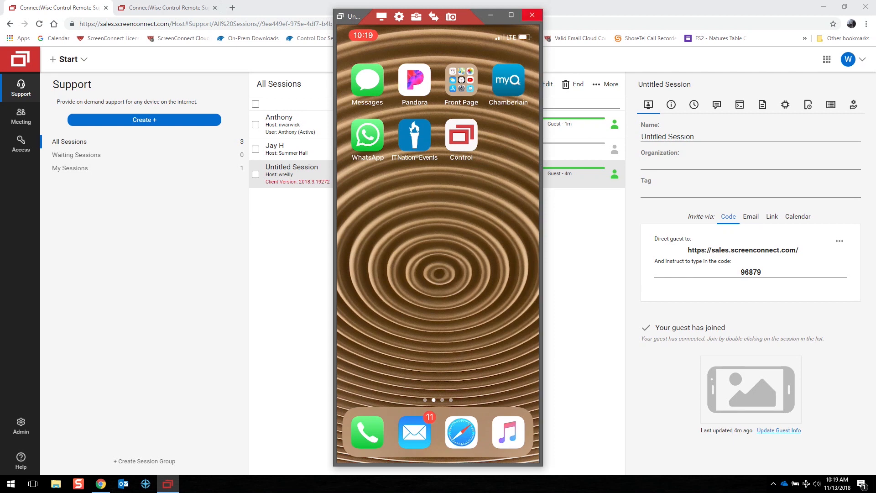
left_click(530, 16)
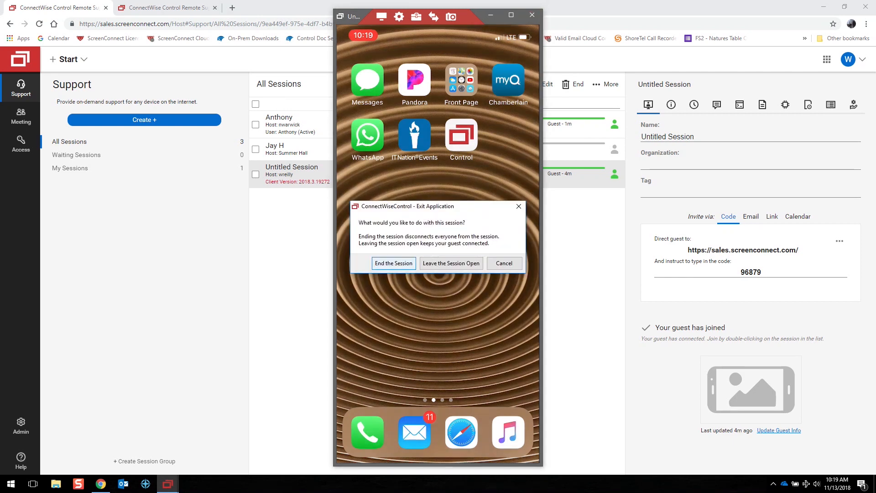